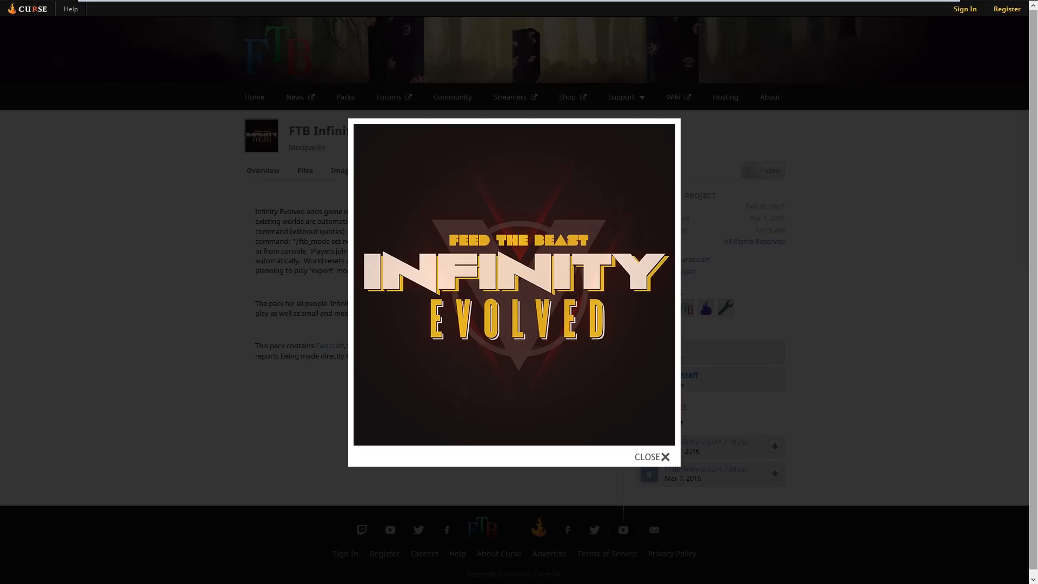
mouse_move(194, 281)
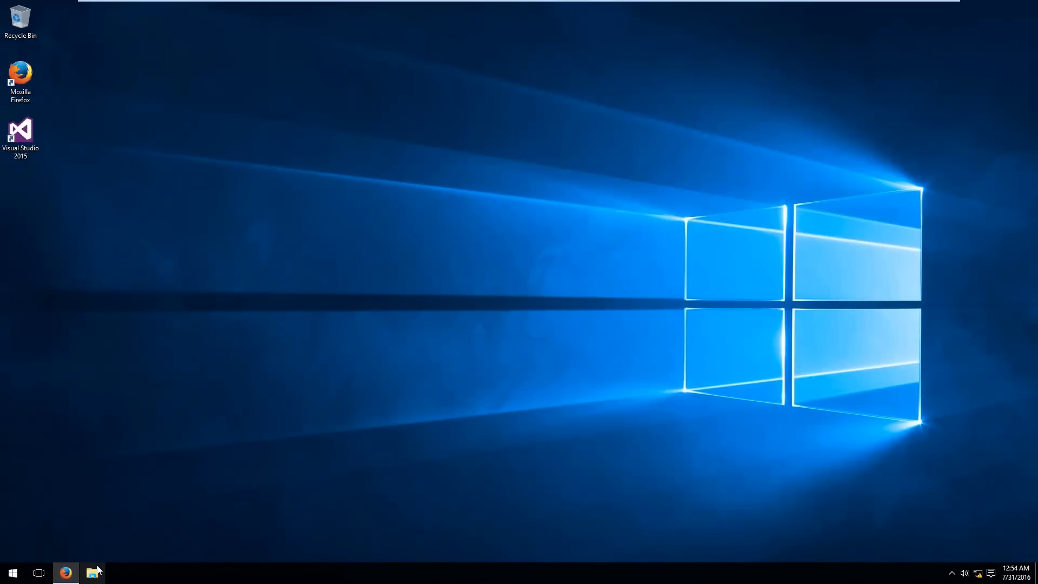
click(92, 573)
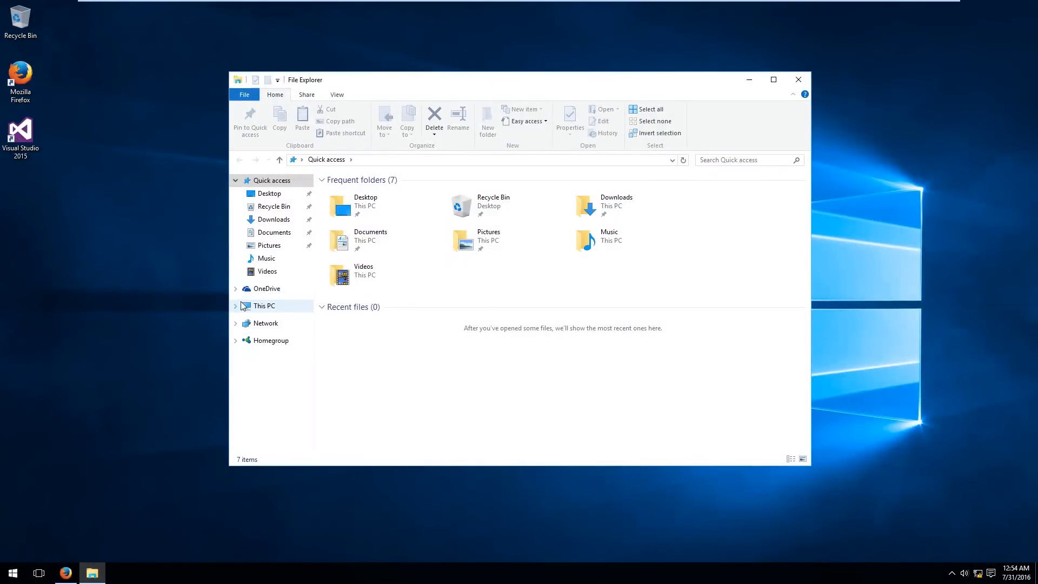
click(264, 305)
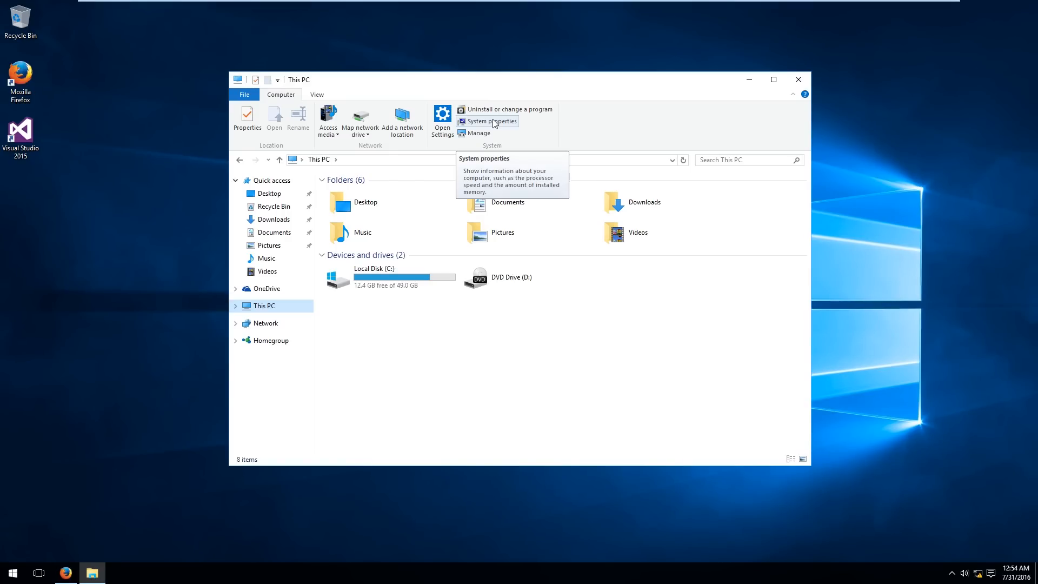
click(491, 121)
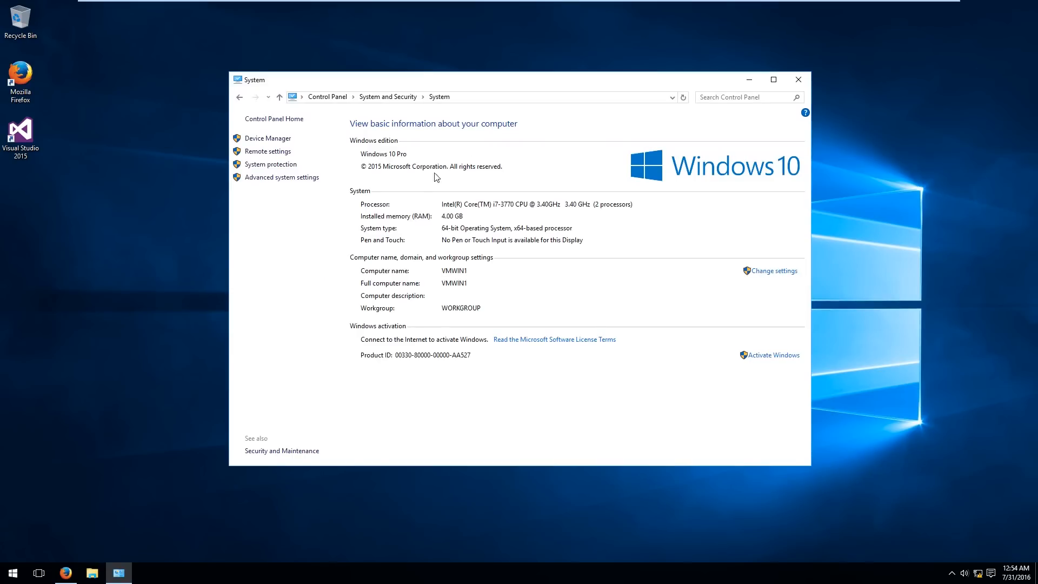
mouse_move(368, 224)
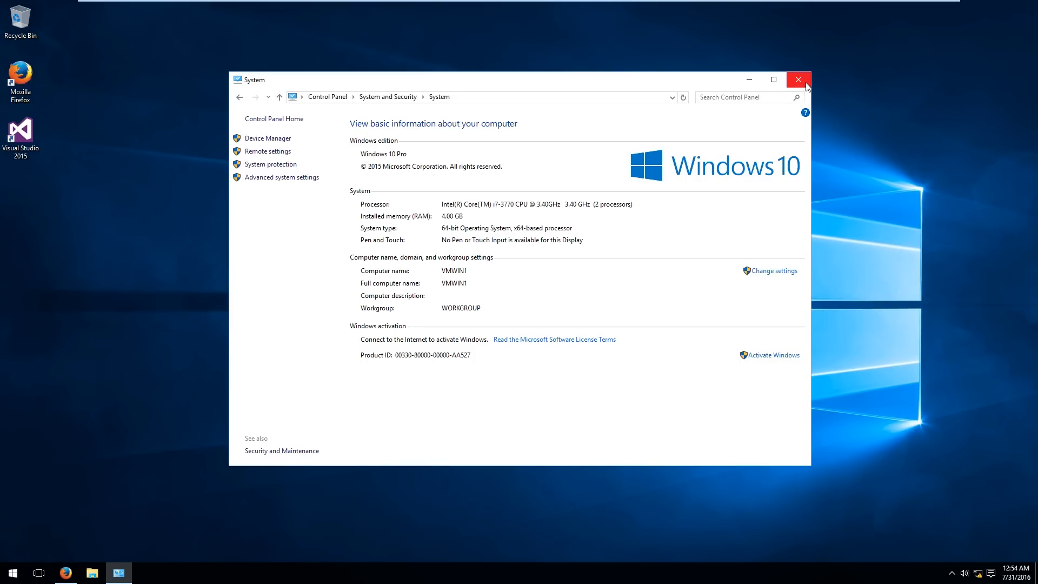
click(798, 80)
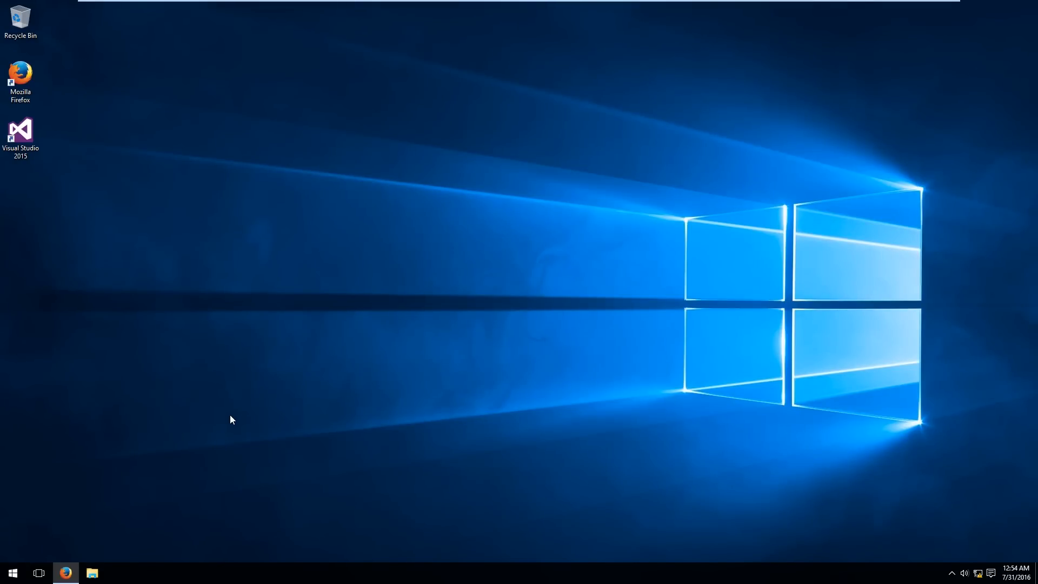
Search Google for 'java', refine to 'java oracle', and reach Oracle's Java SE Downloads page.
click(65, 572)
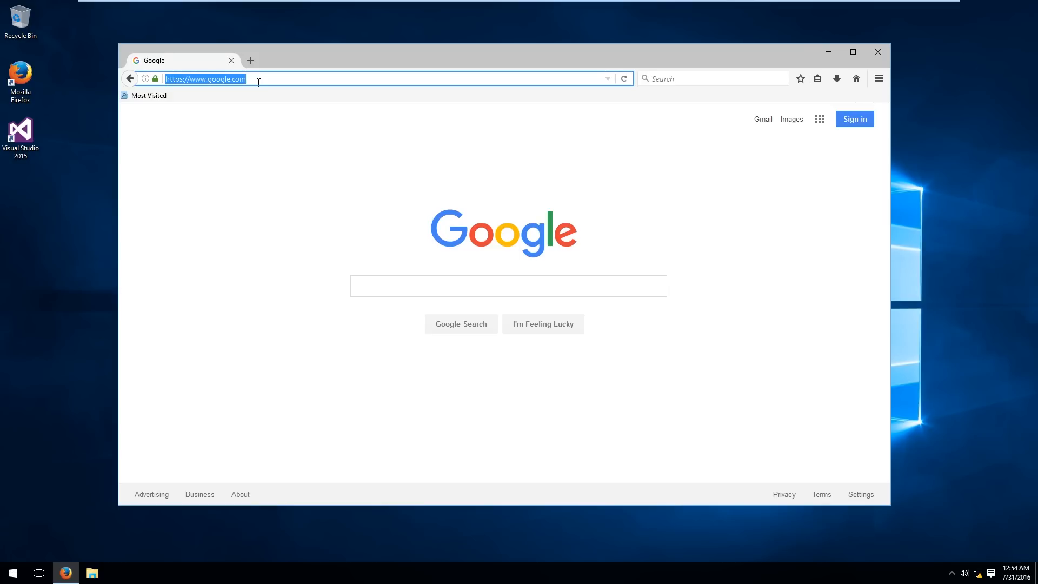
click(507, 285)
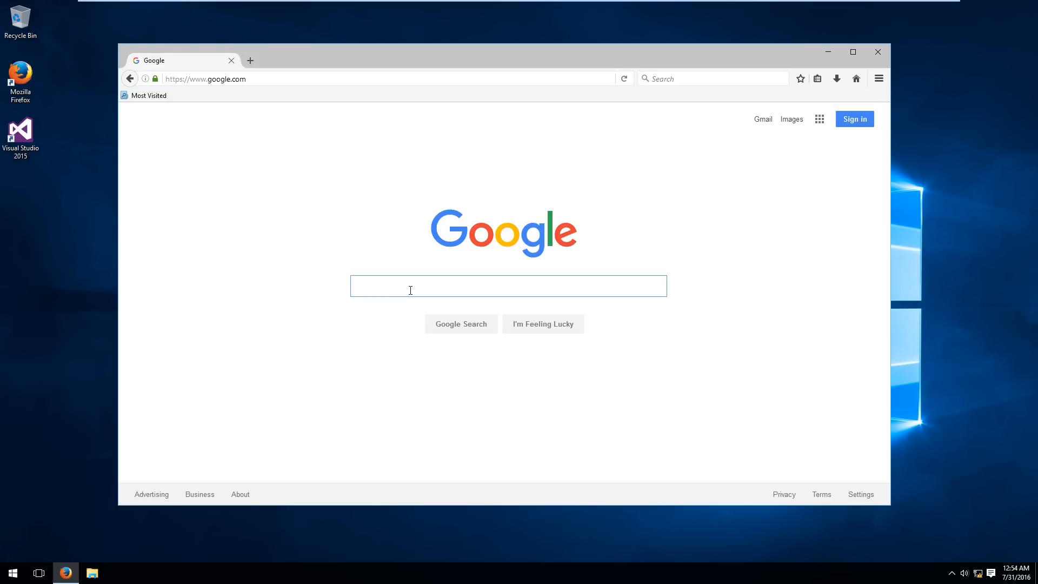
text(java)
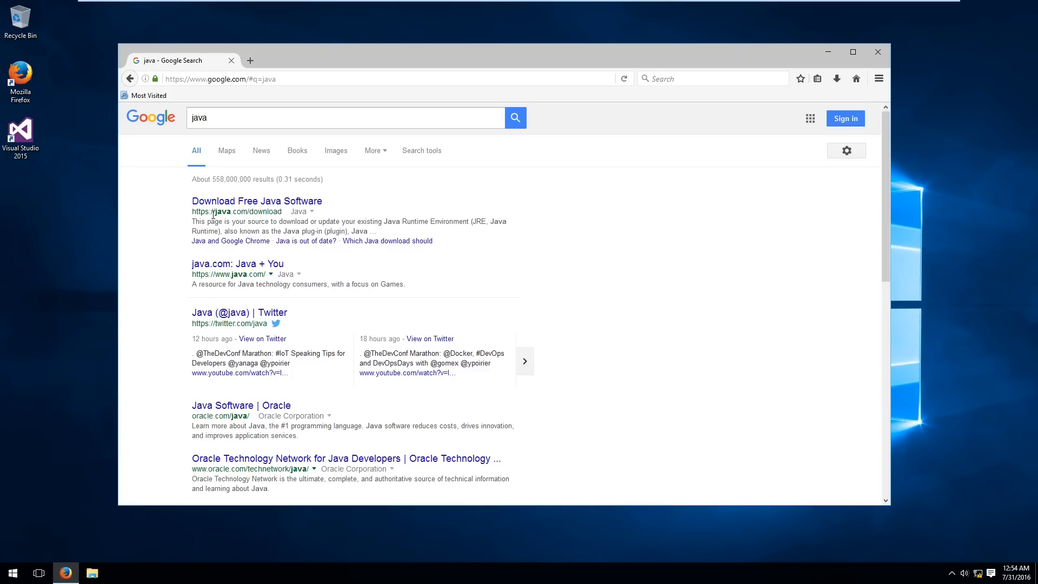
click(344, 117)
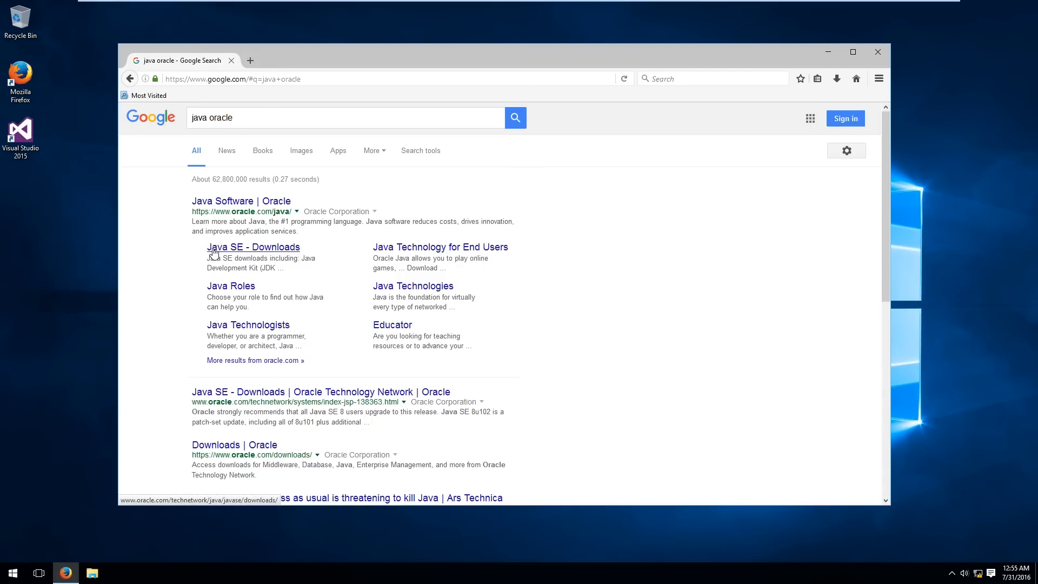
click(253, 247)
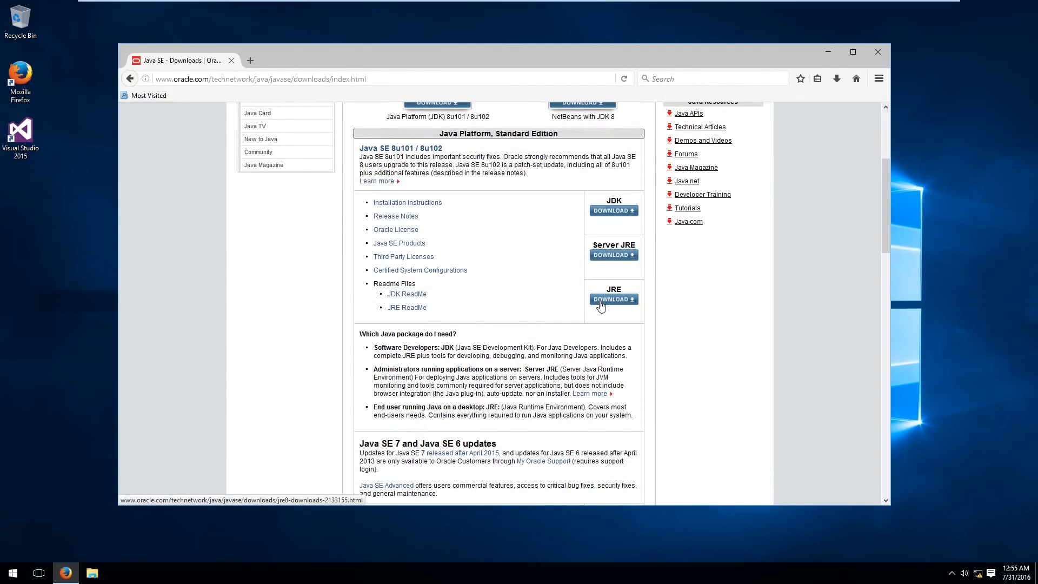
From the JRE downloads, start downloading jre-8u102-windows-x64.exe, the Windows x64 offline installer.
click(612, 299)
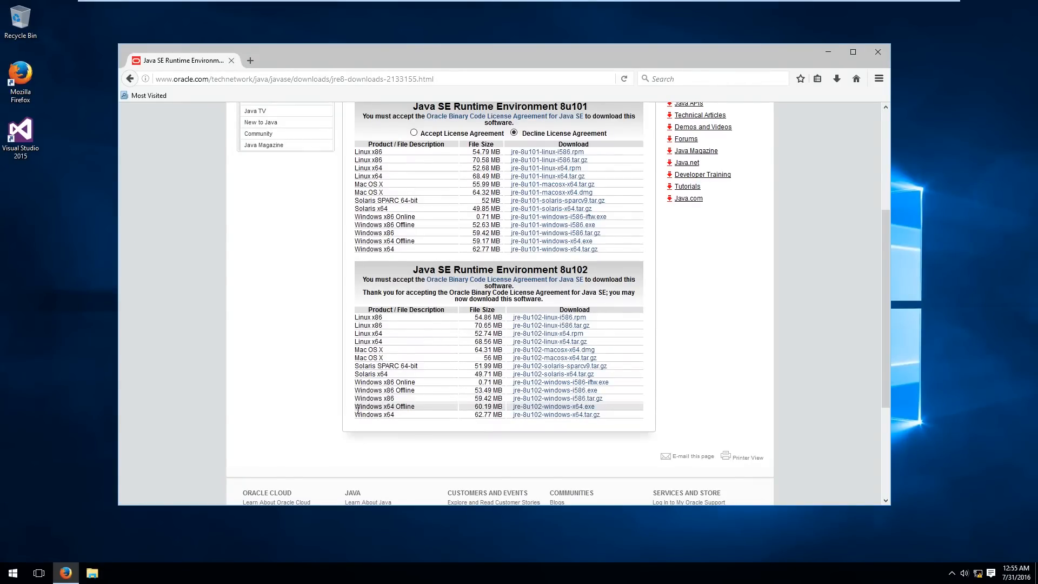
double_click(383, 406)
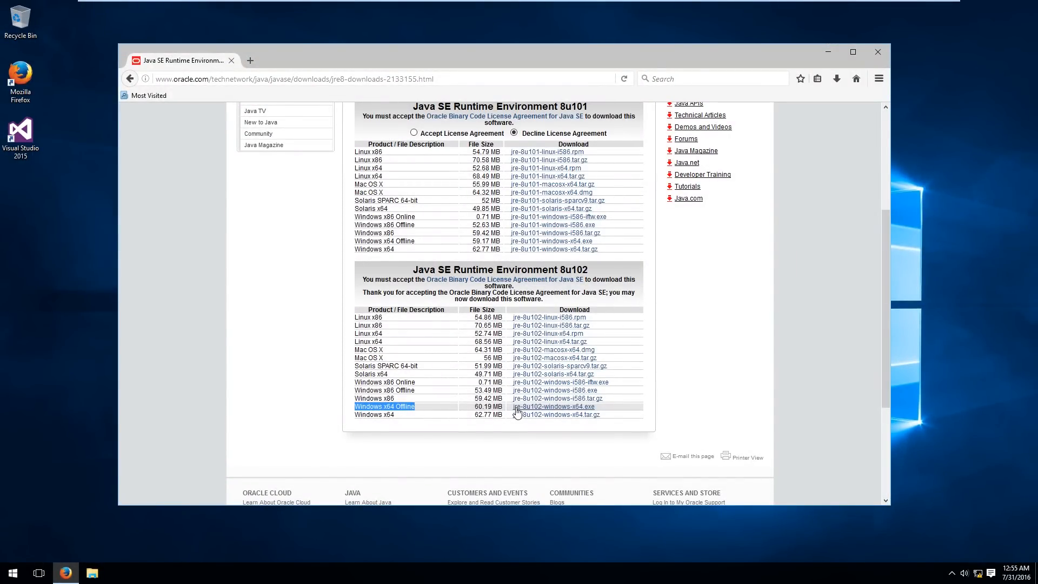
click(553, 406)
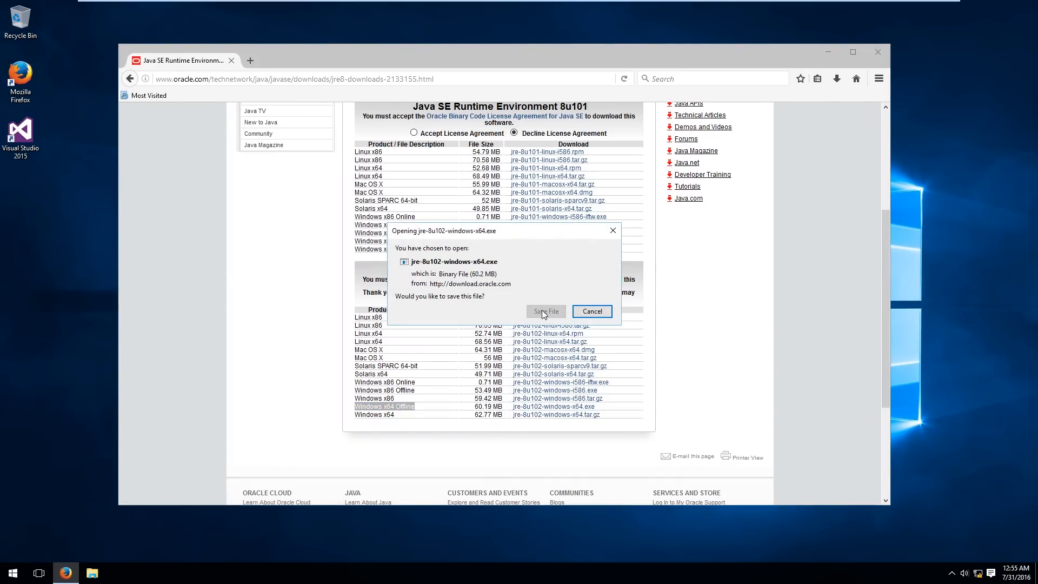
Save and run the installer, install Java 8u102, and close the finished setup.
click(544, 312)
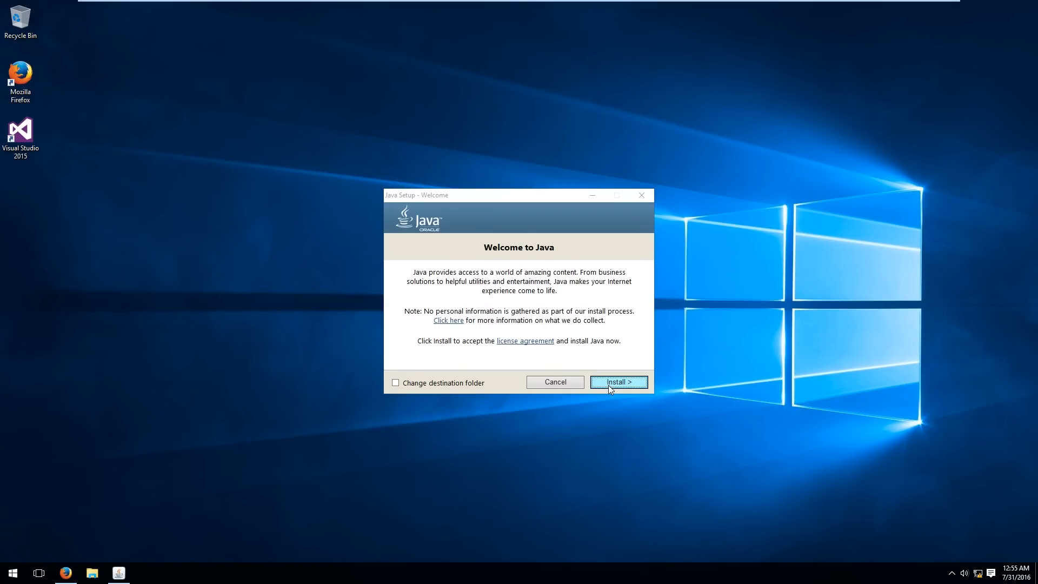
click(618, 382)
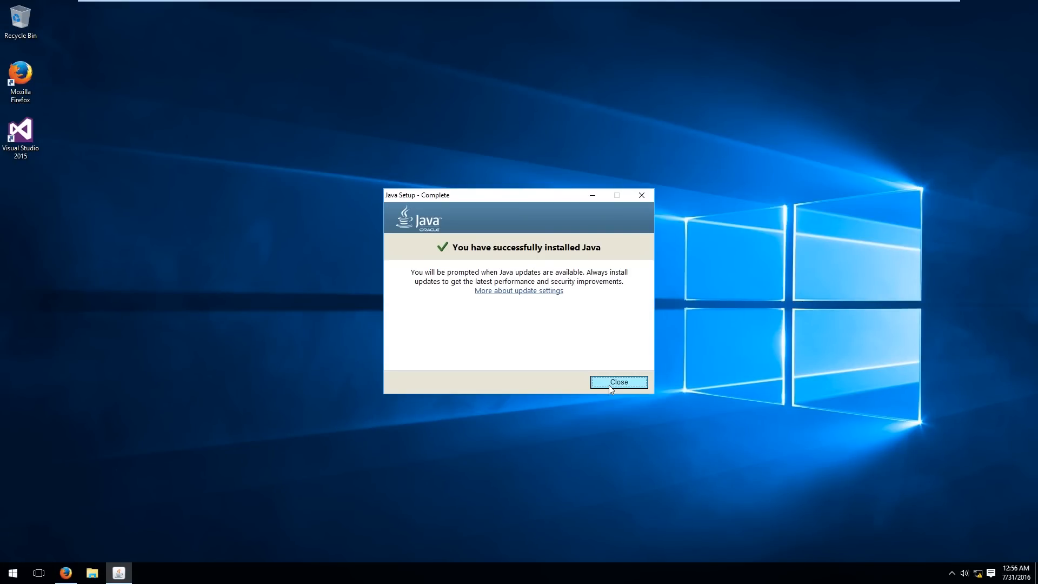
click(617, 382)
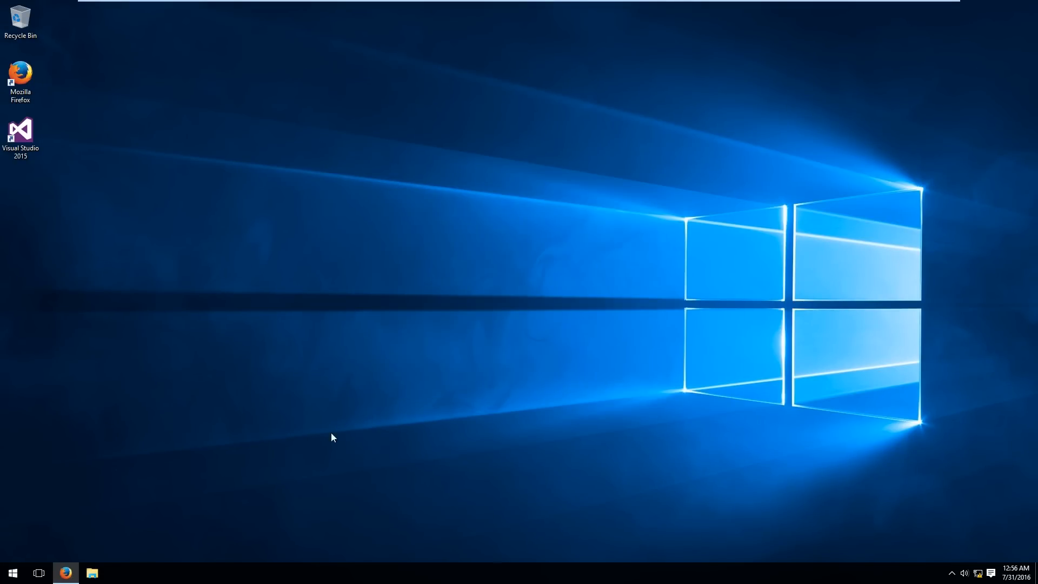
Search Google for 'feed the beast' and reach the official Feed The Beast site for the launcher.
click(65, 572)
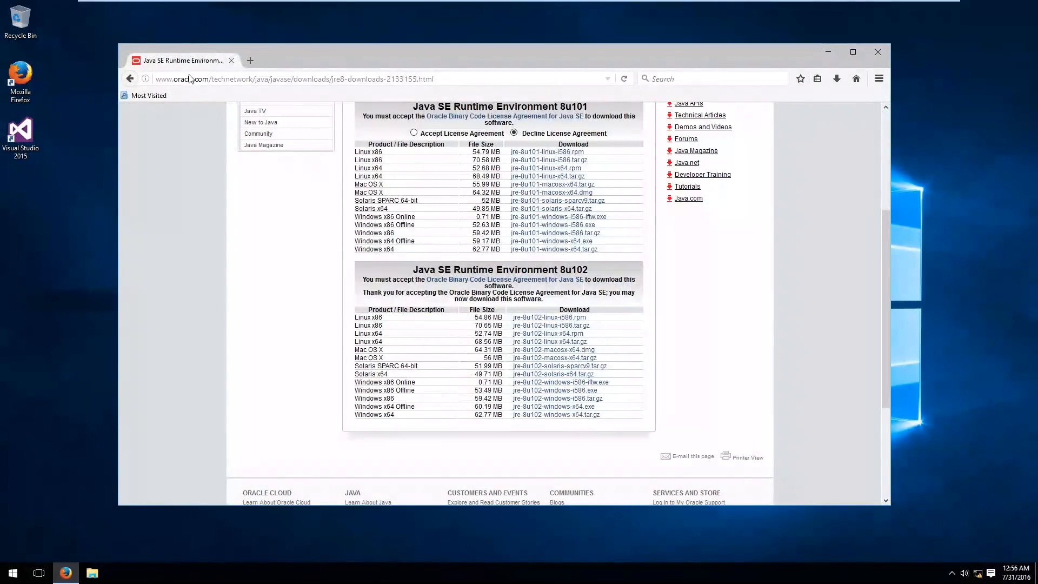
text(feed t)
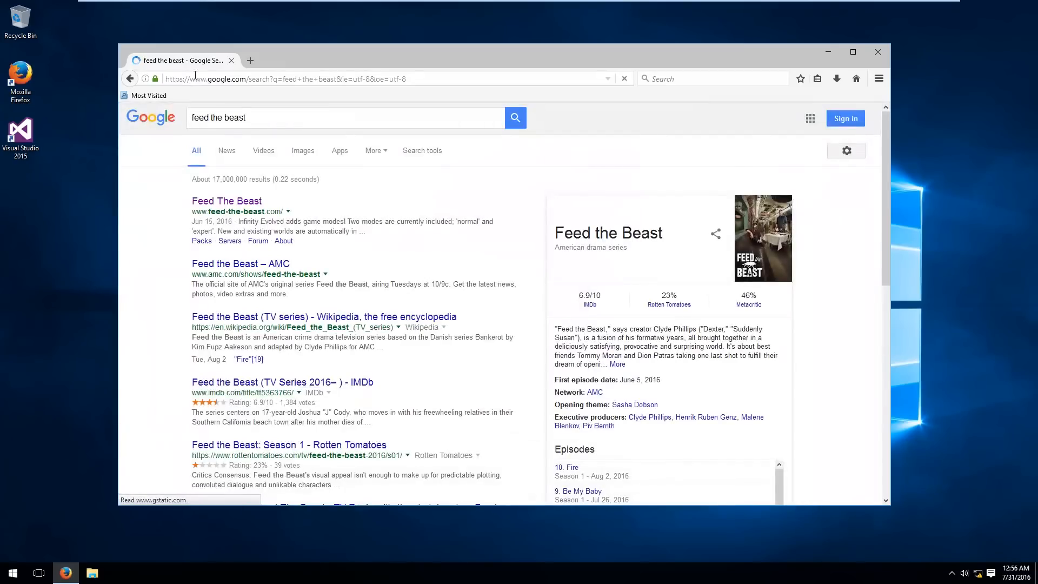
click(227, 201)
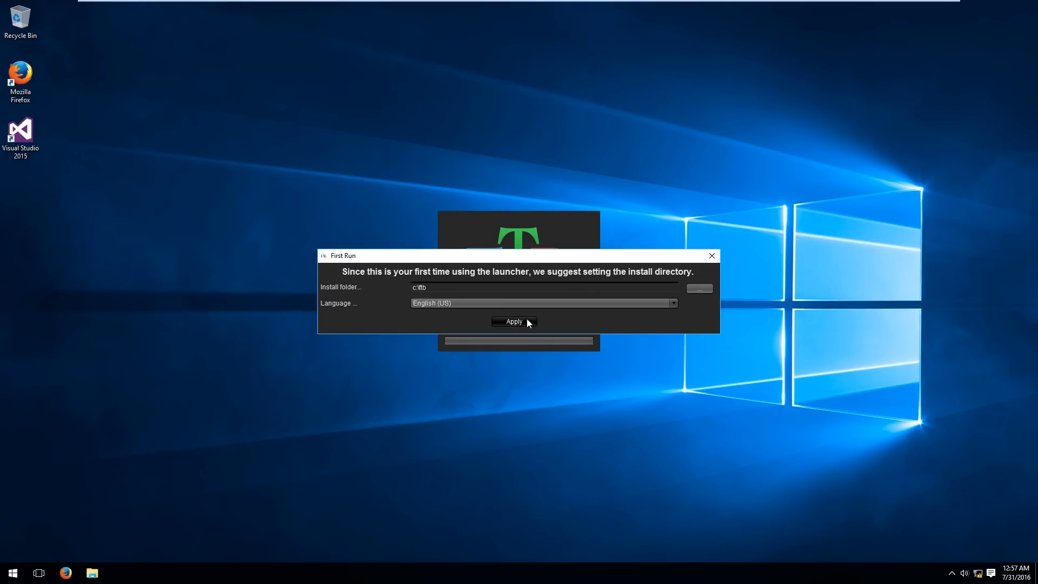
Accept the suggested install folder and select the saved player profile.
click(513, 321)
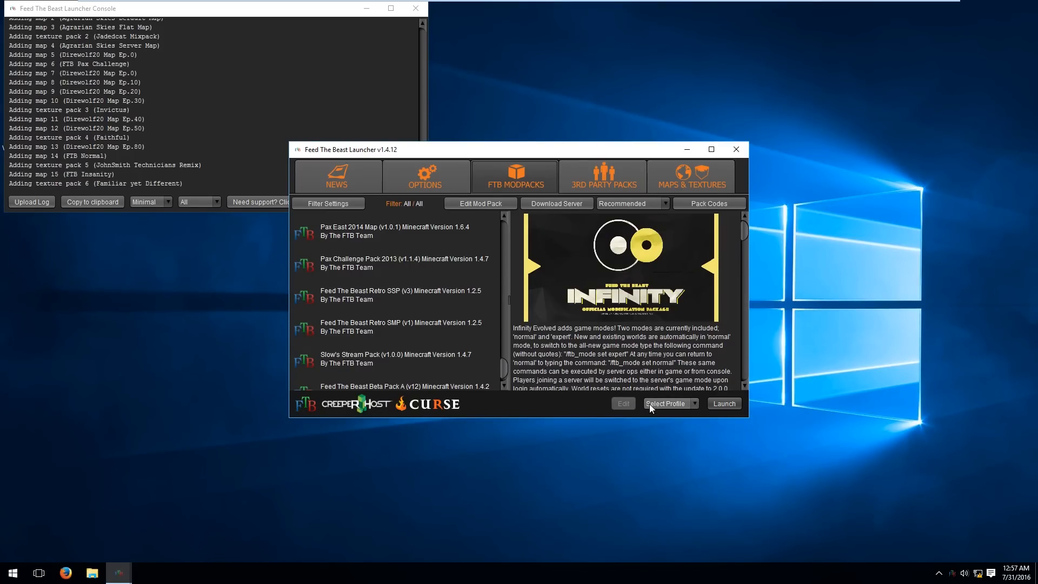
click(694, 403)
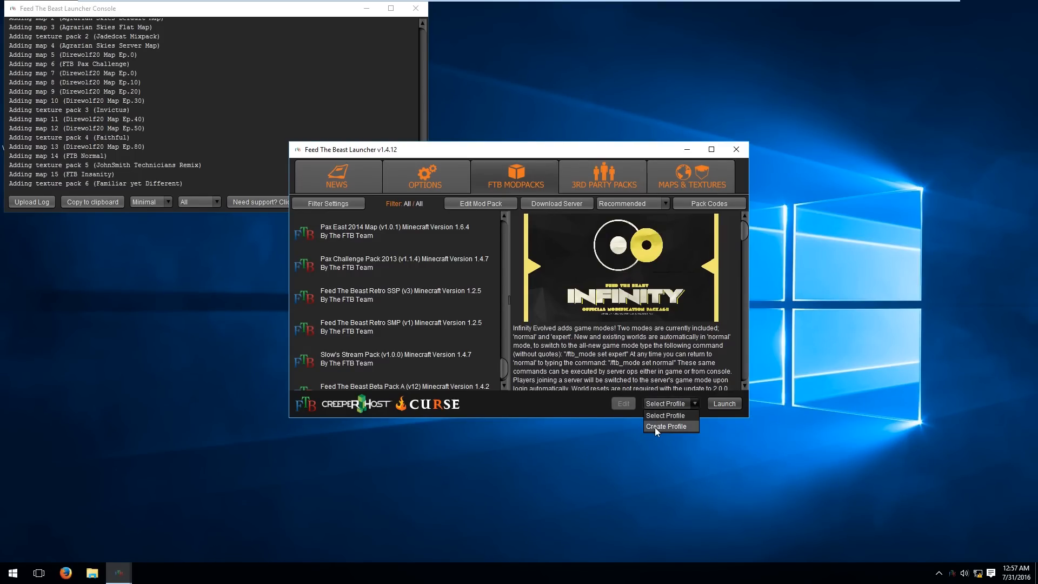
click(665, 425)
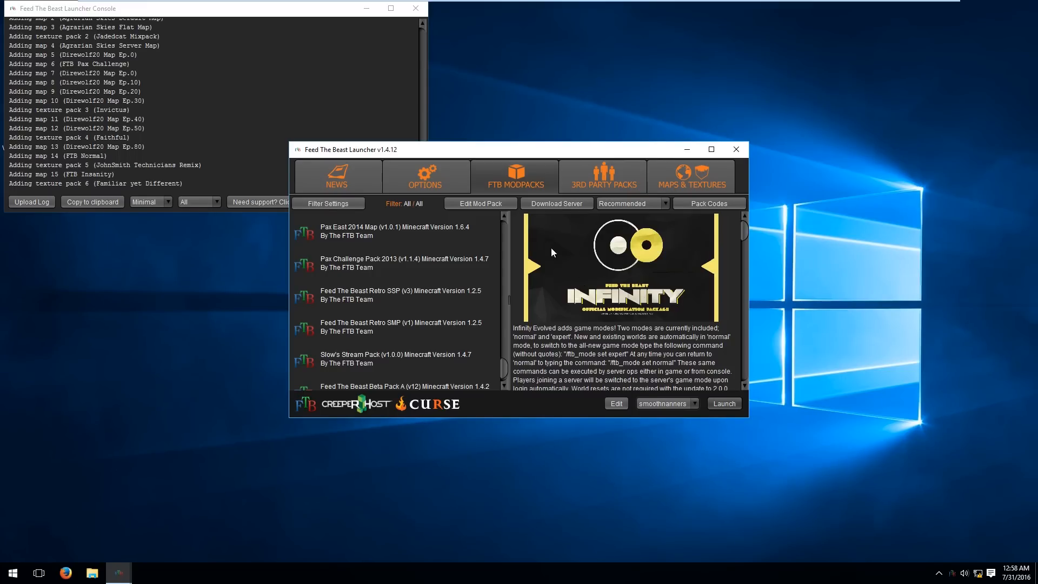
In the launcher options, set the RAM Maximum slider to 2.0 GB.
click(424, 176)
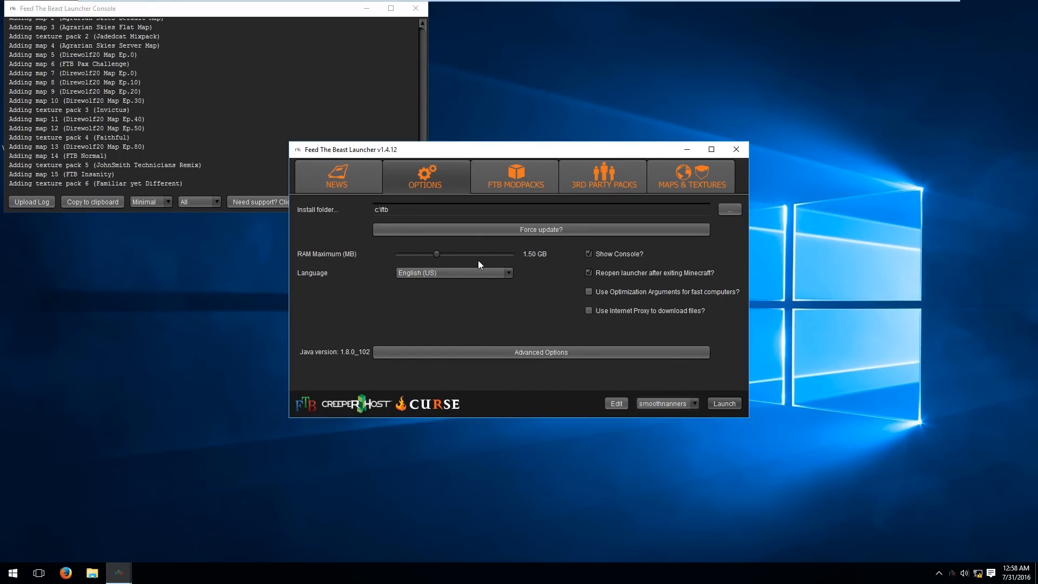
drag(436, 254, 457, 254)
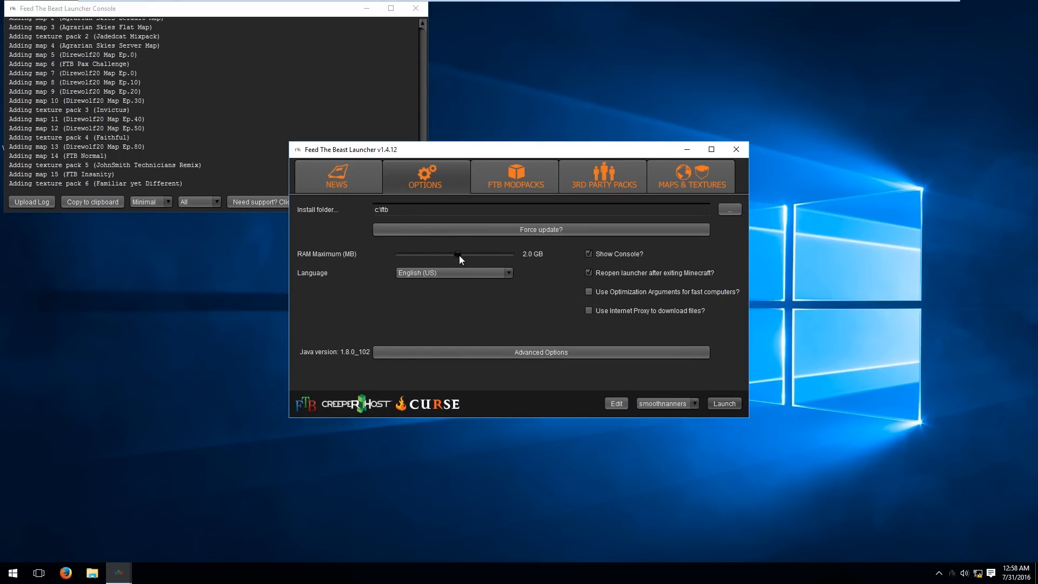
drag(455, 256, 458, 255)
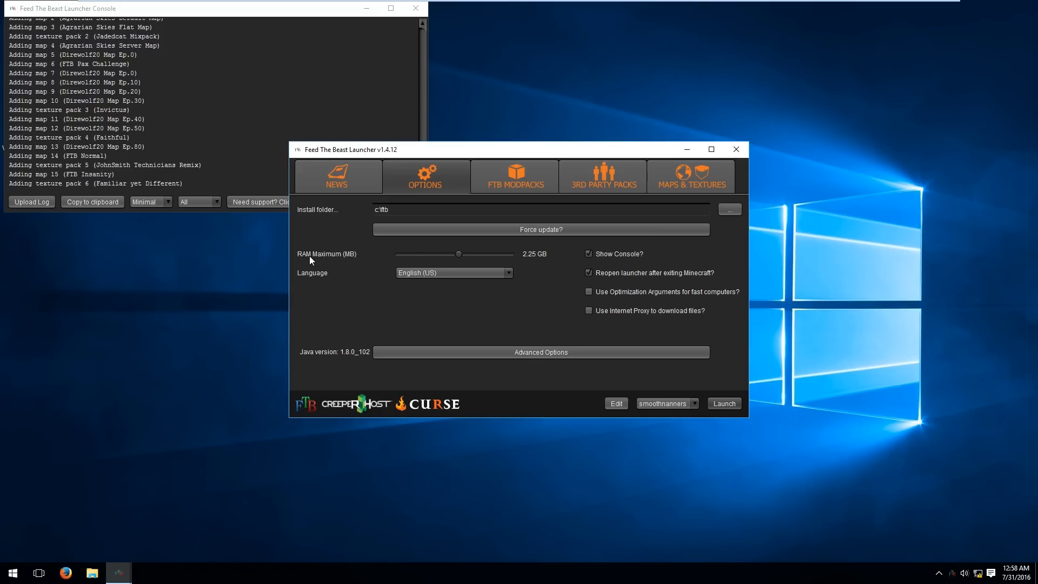
drag(458, 254, 455, 253)
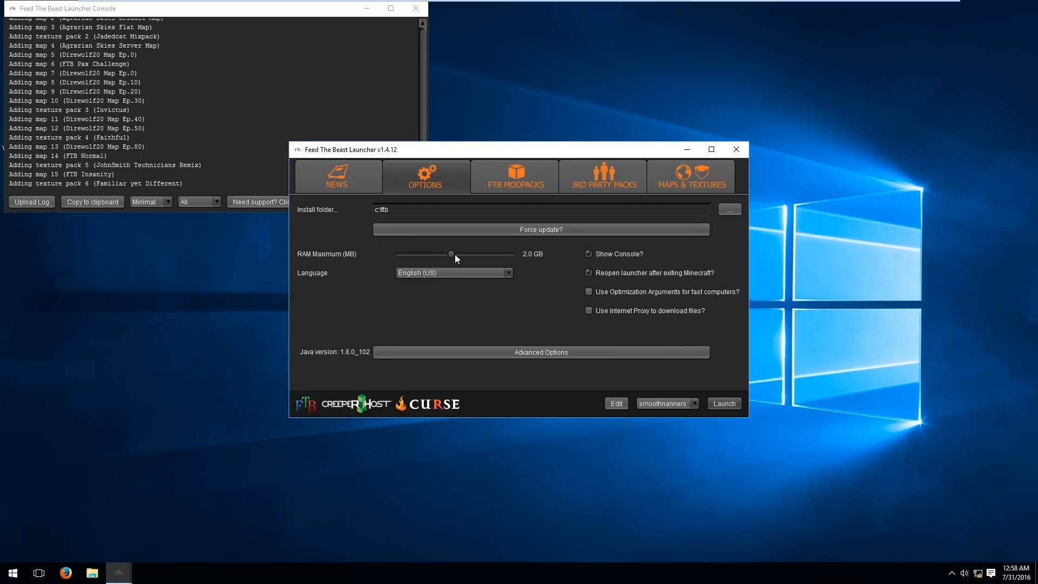
mouse_move(304, 359)
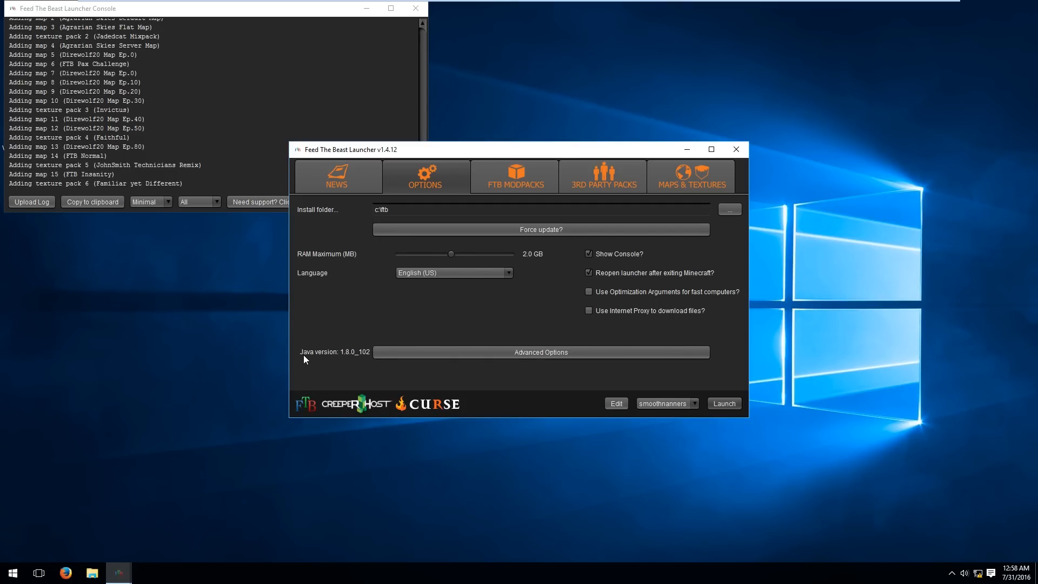
mouse_move(312, 359)
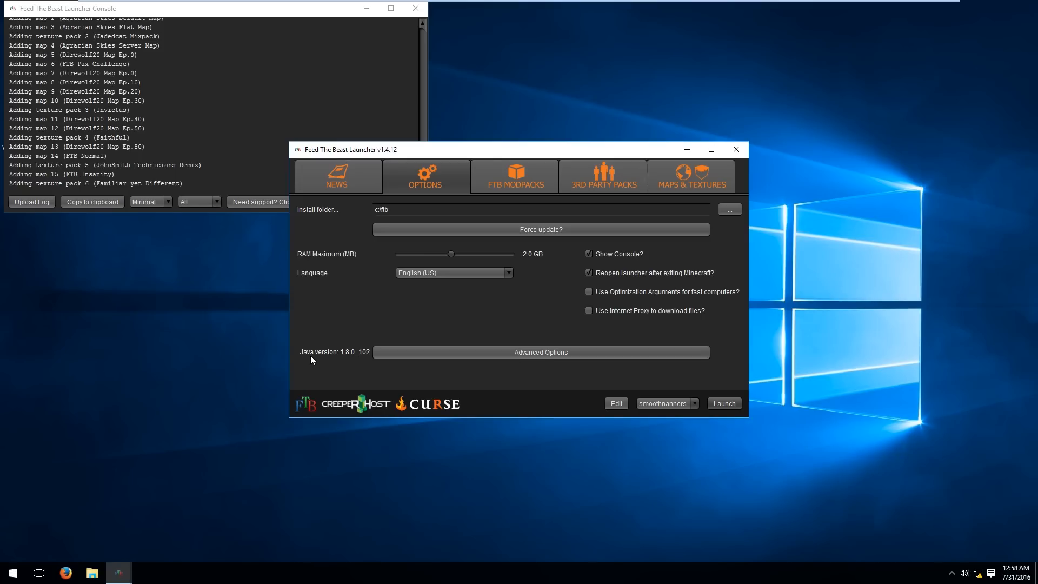
mouse_move(363, 366)
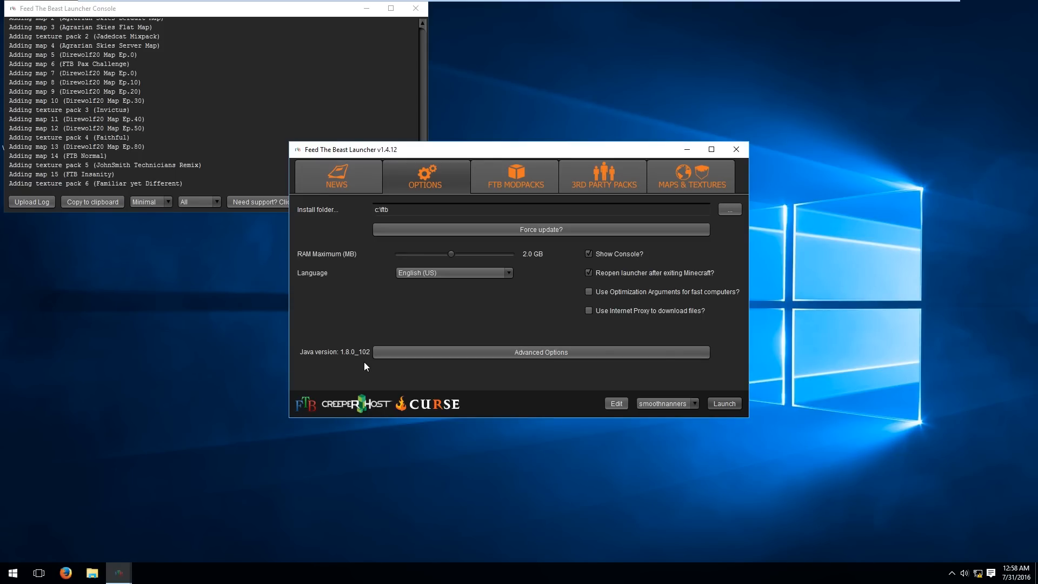
mouse_move(387, 356)
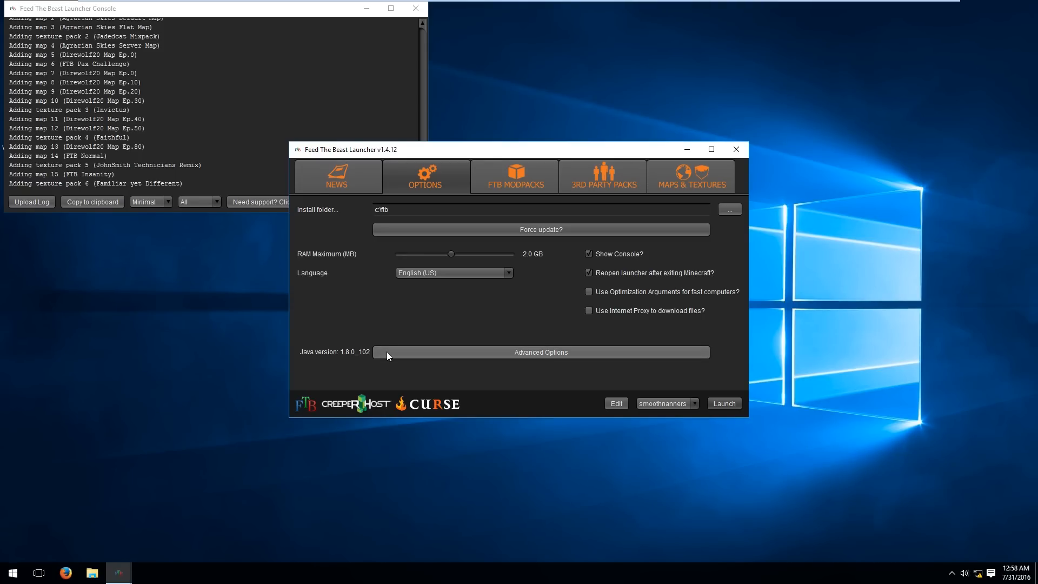
Review Download Location and Java Path in Advanced Options, then return to the FTB Modpacks list.
click(540, 351)
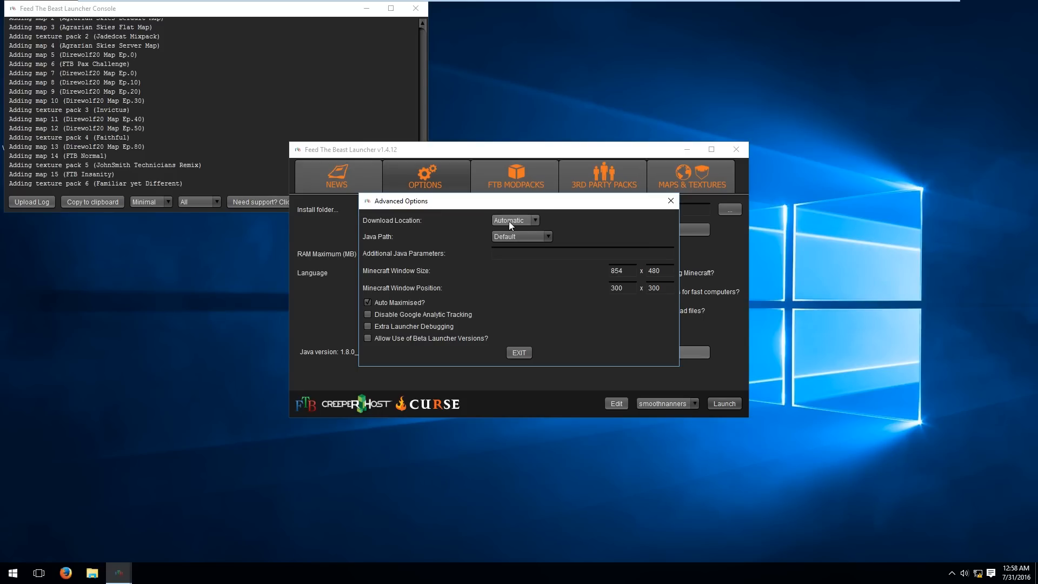
mouse_move(506, 236)
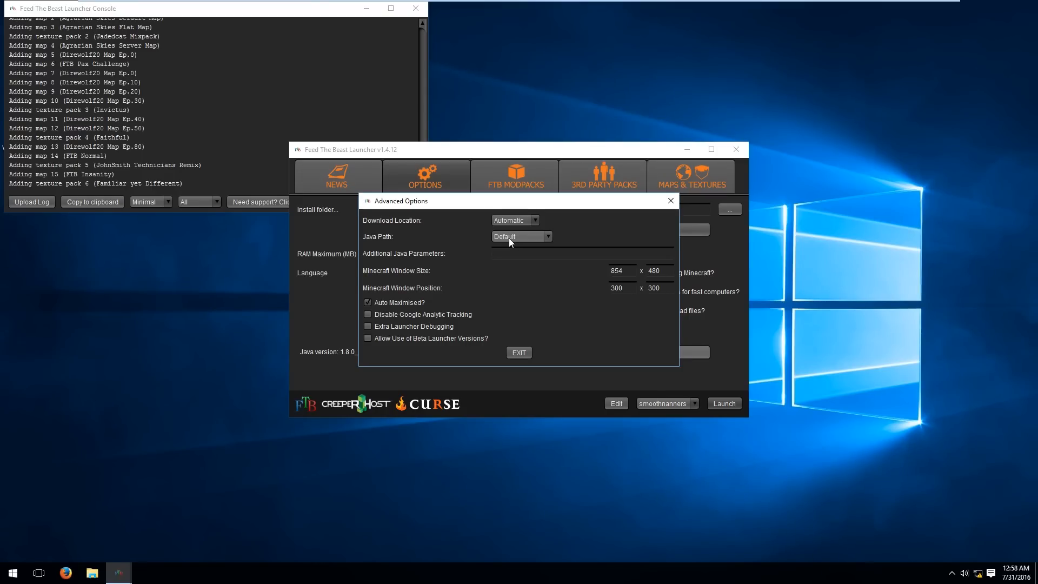
click(548, 236)
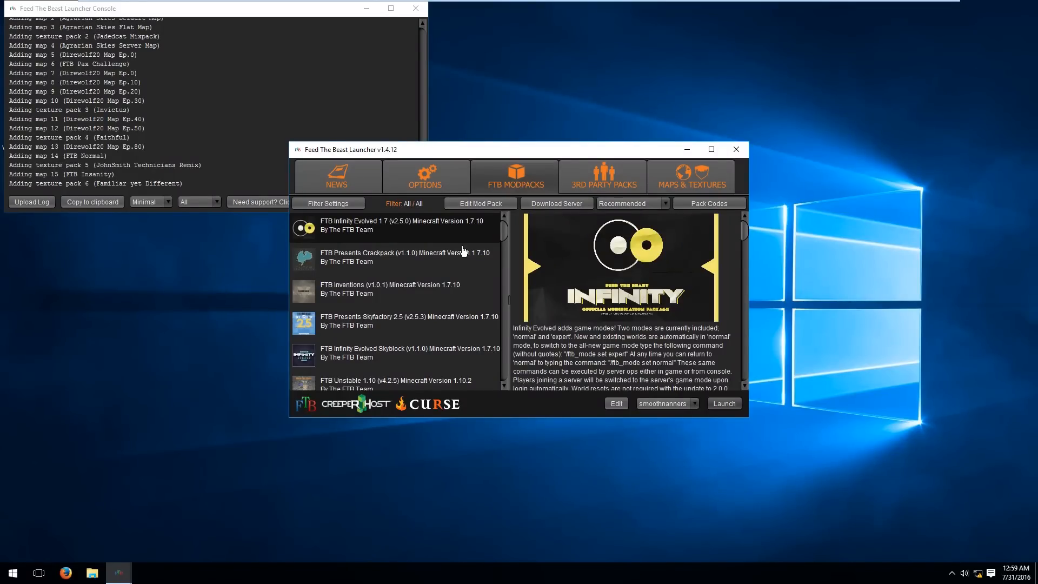
mouse_move(331, 230)
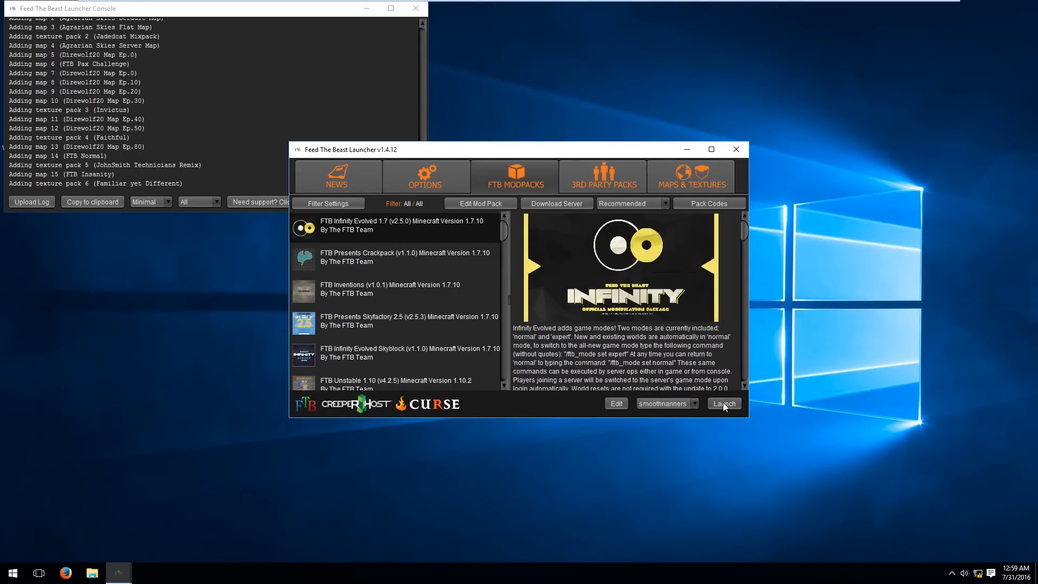
Launch FTB Infinity Evolved so Minecraft loads to its title screen.
click(722, 404)
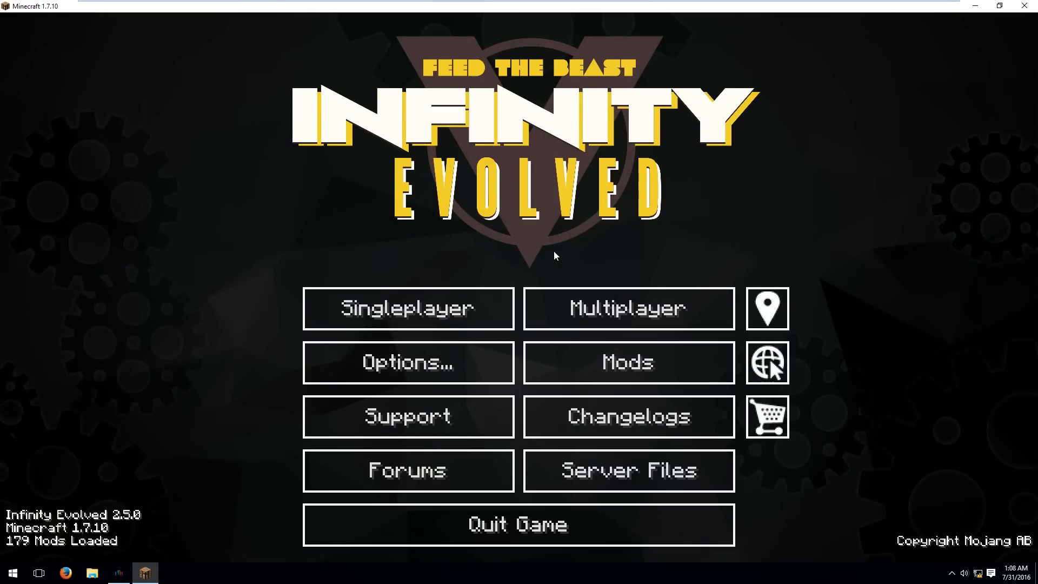
mouse_move(586, 304)
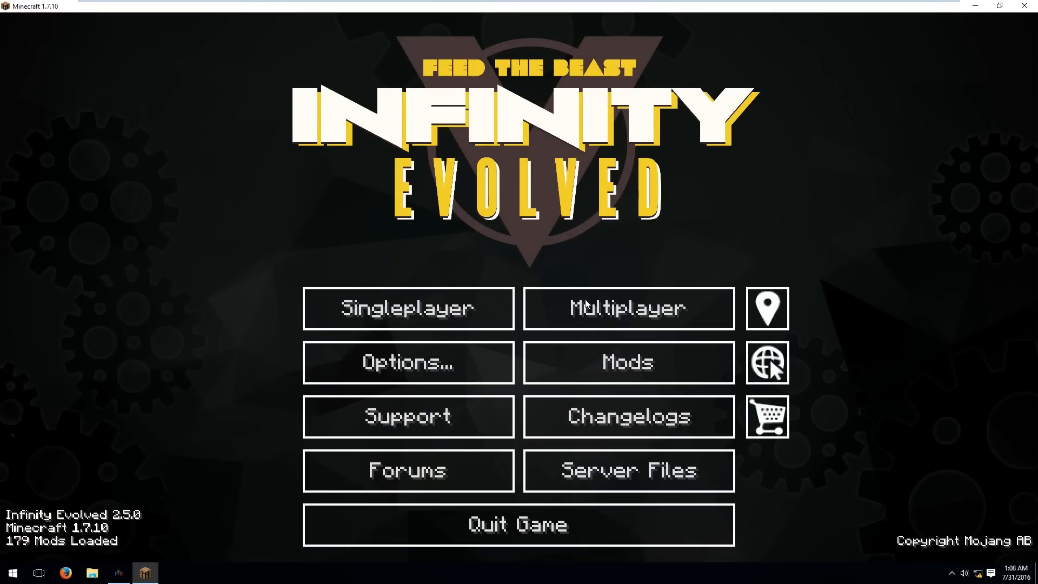
Add a multiplayer server named 'Game Byline FTB' with address ts.gamebyline.com:255.
click(627, 308)
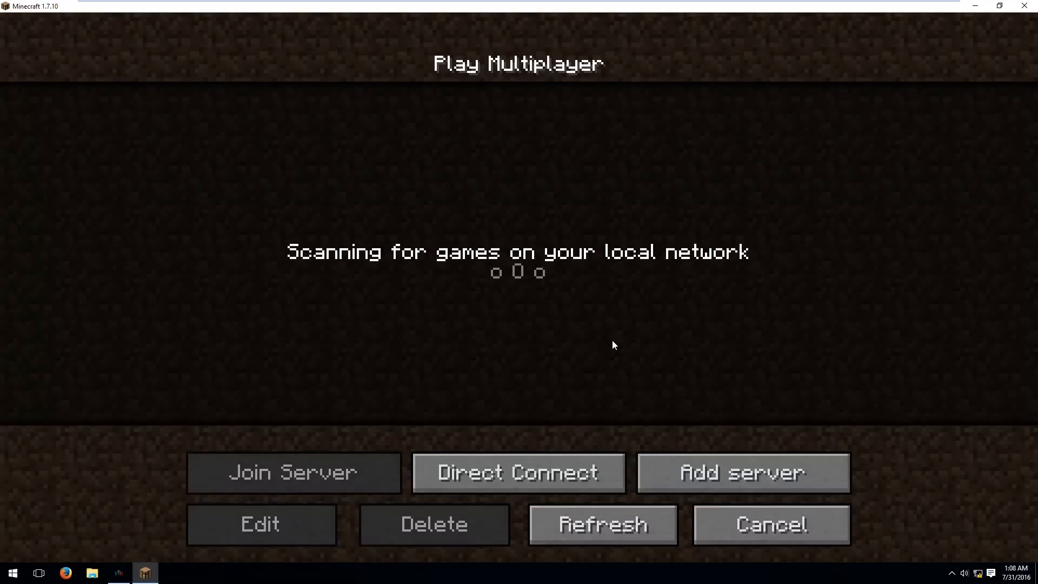
mouse_move(626, 336)
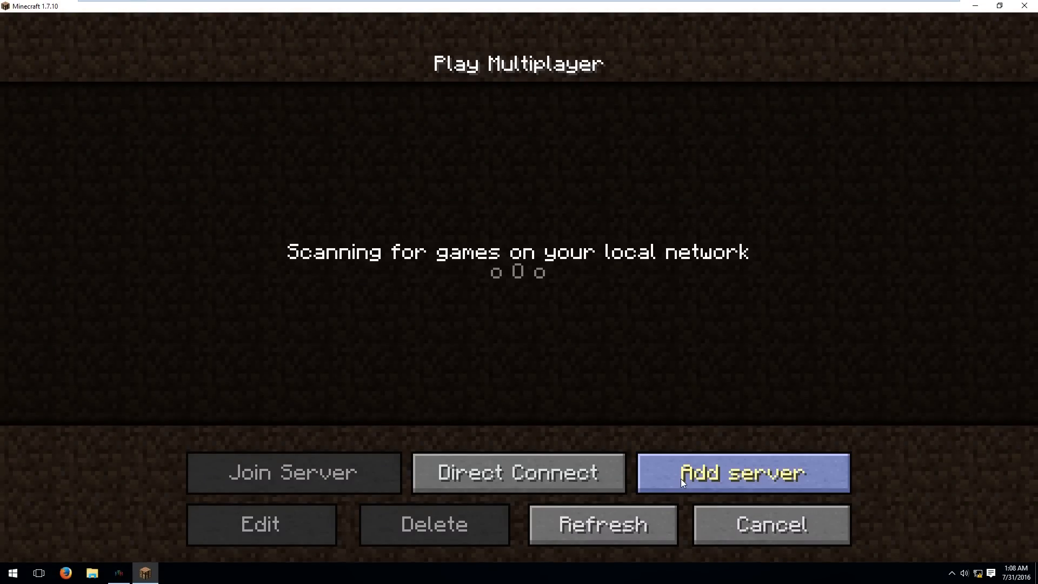
click(743, 472)
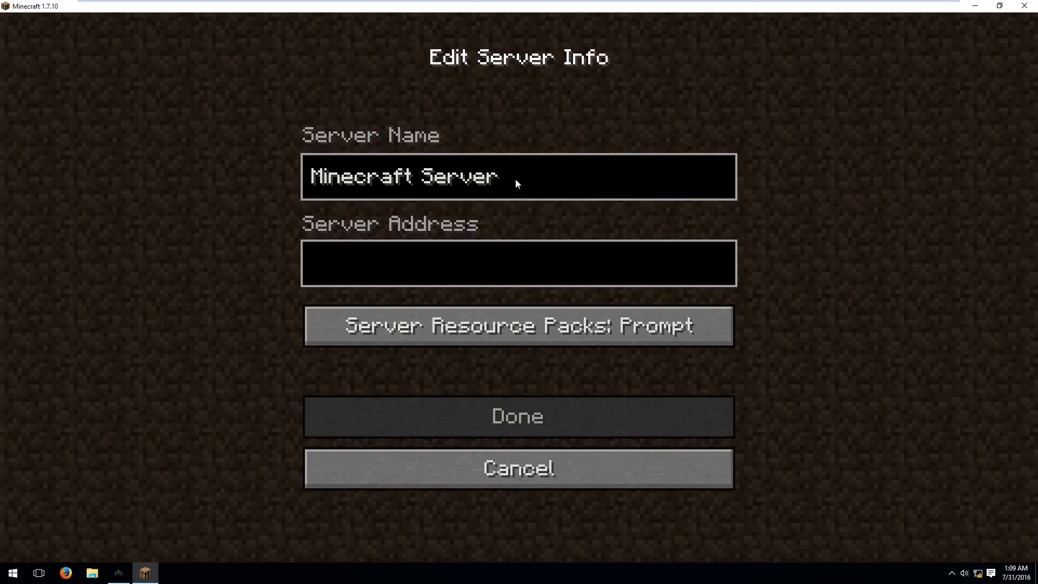
text(Game Byline FTB)
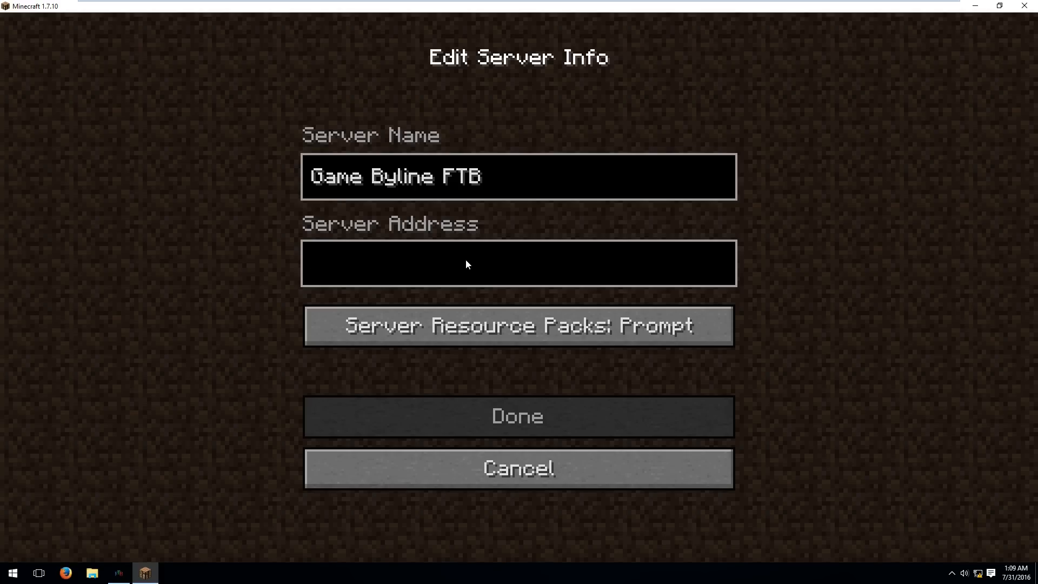
text(ts.gamebyline.com)
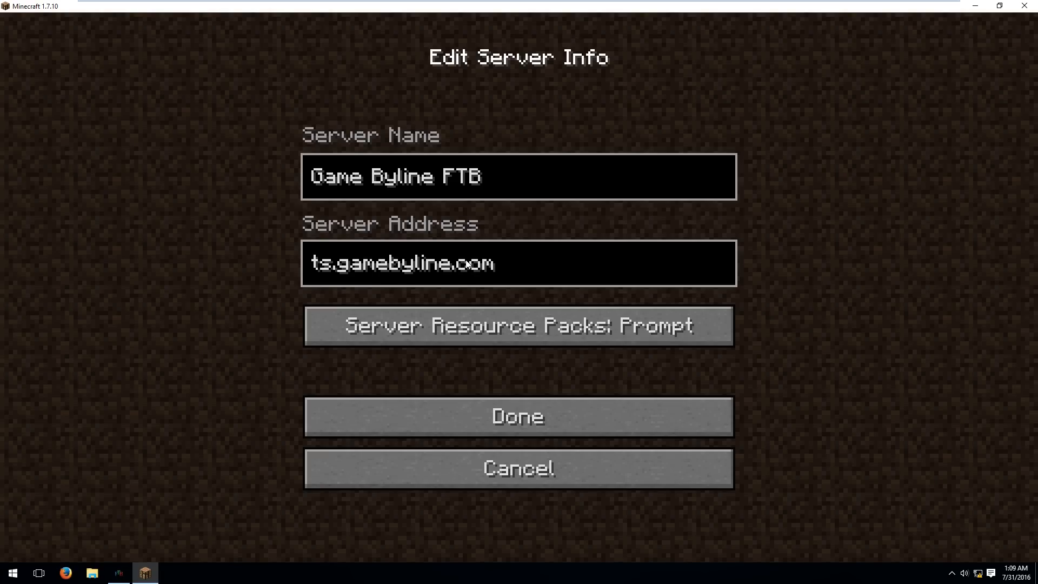
text(:255)
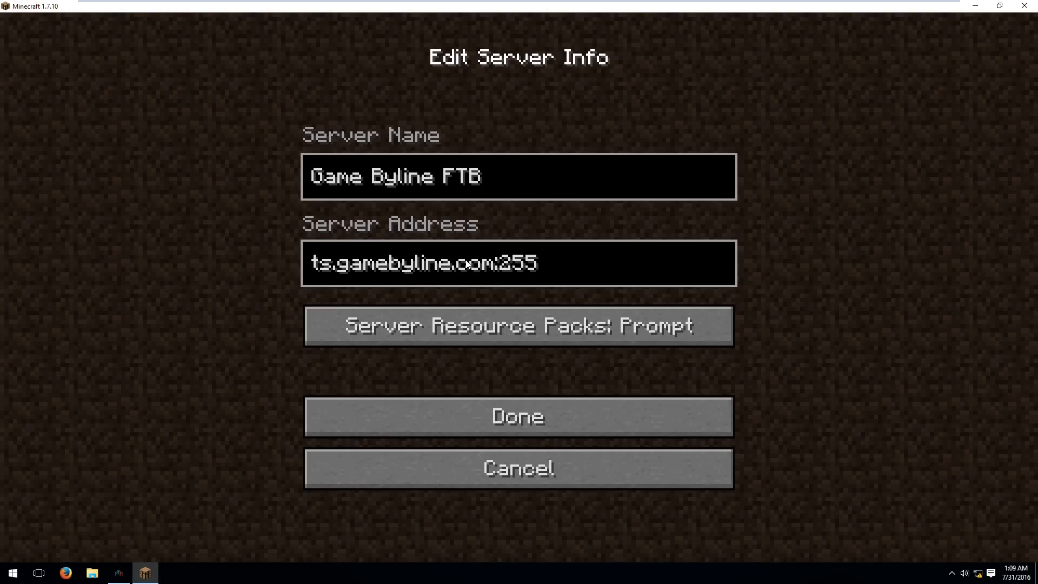